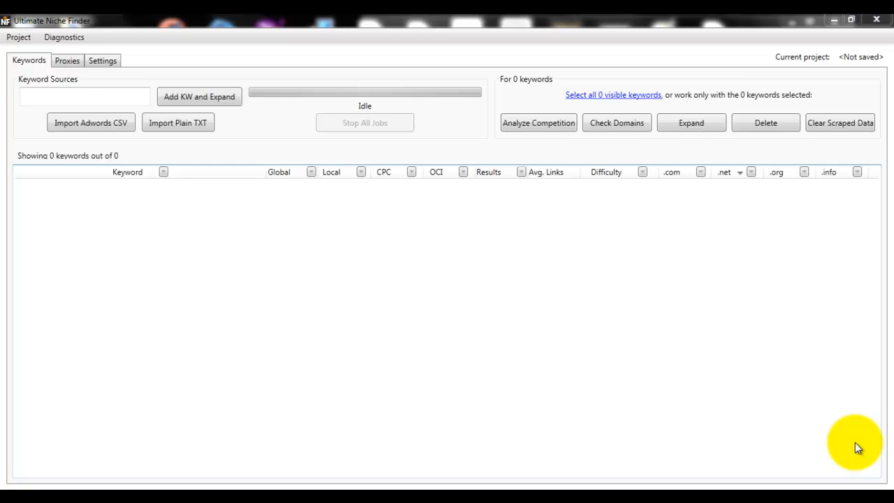
mouse_move(589, 304)
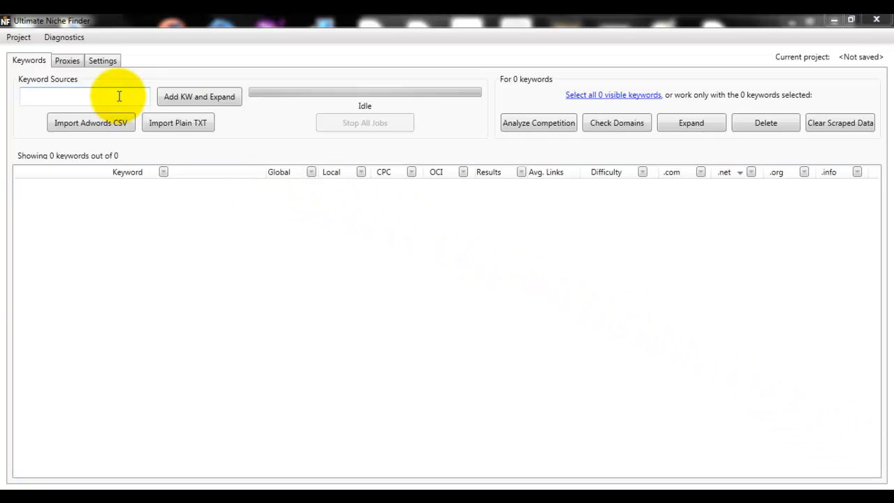
Add the seed term 'weightloss' and expand it into 800 related keyword ideas.
type("weightlo")
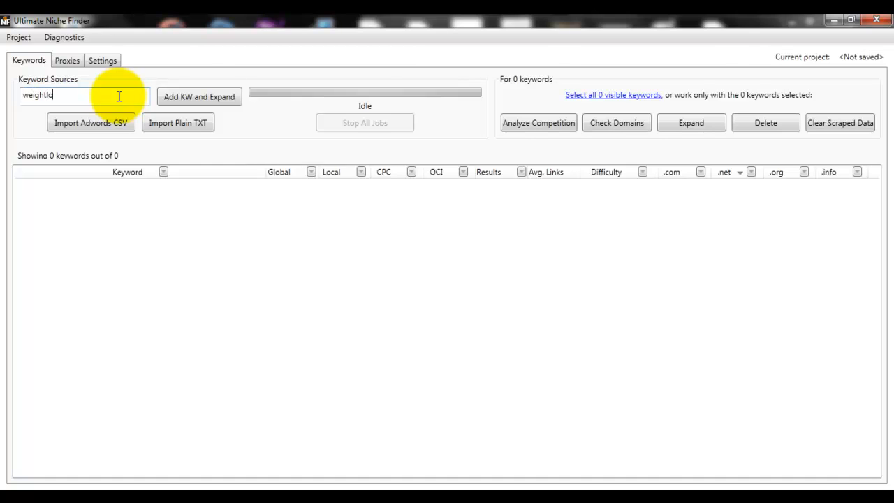
type("ss")
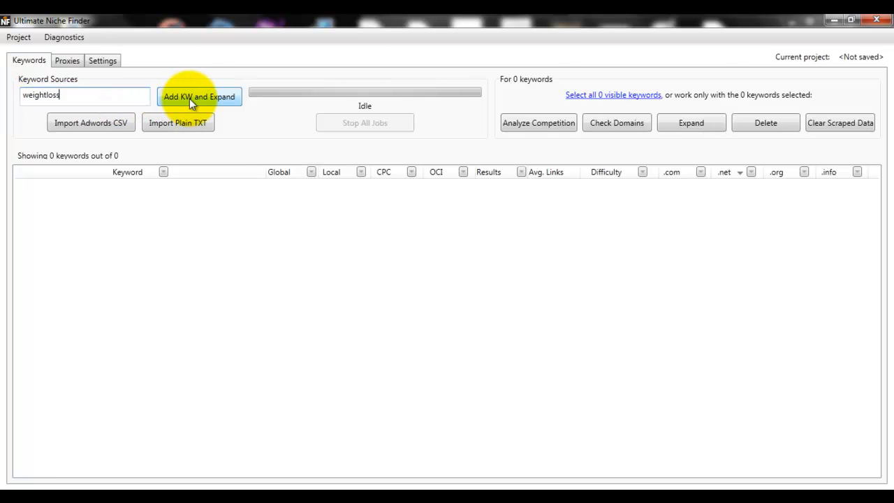
left_click(199, 96)
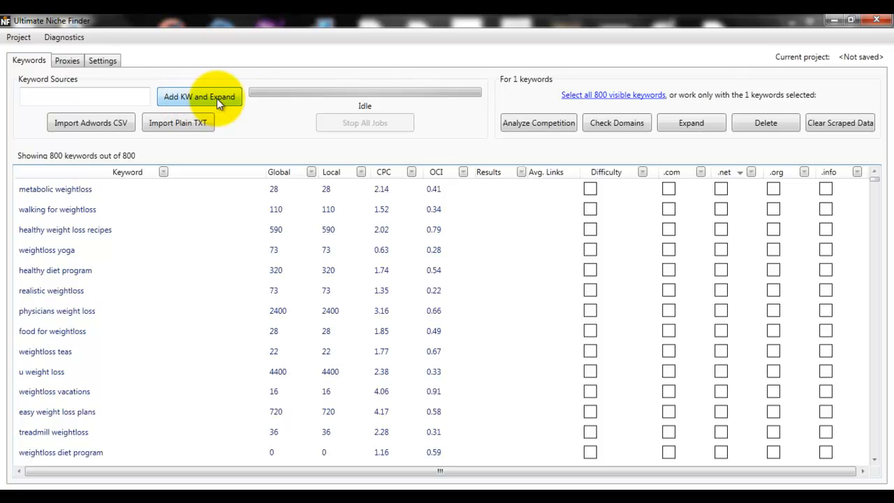
mouse_move(254, 115)
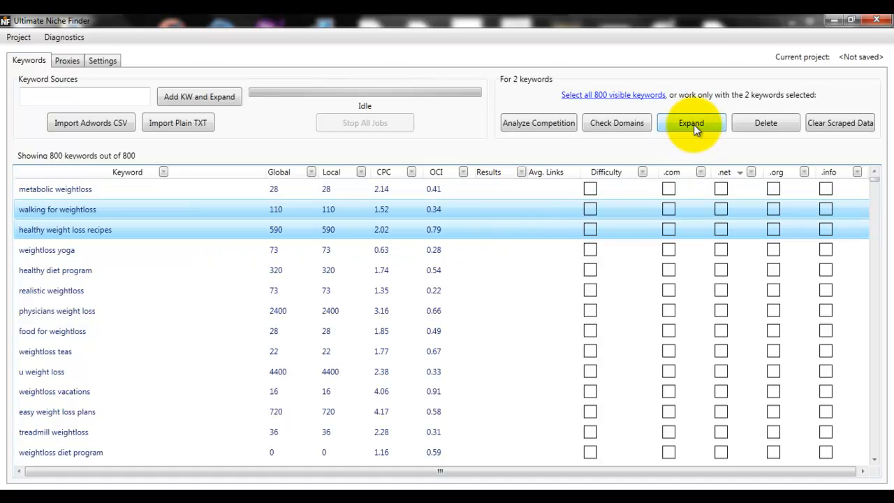
Expand the walking and healthy-recipes rows, growing the list to 1814 keywords.
left_click(690, 122)
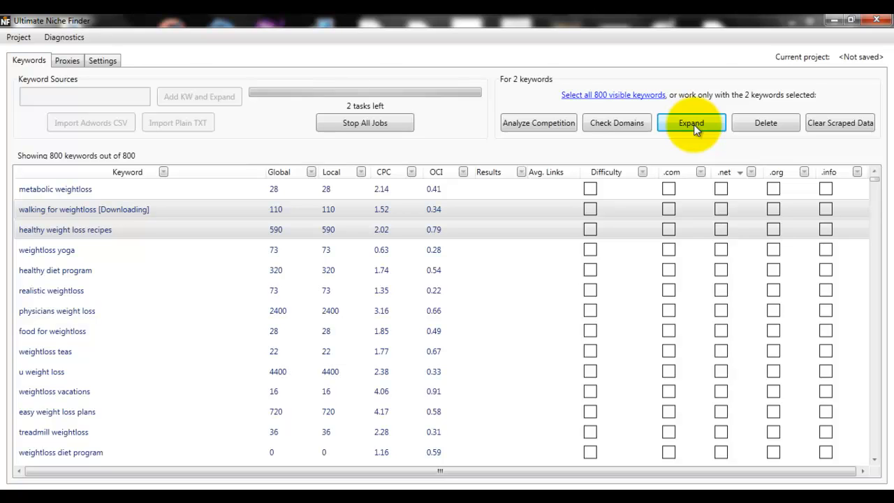
left_click(690, 123)
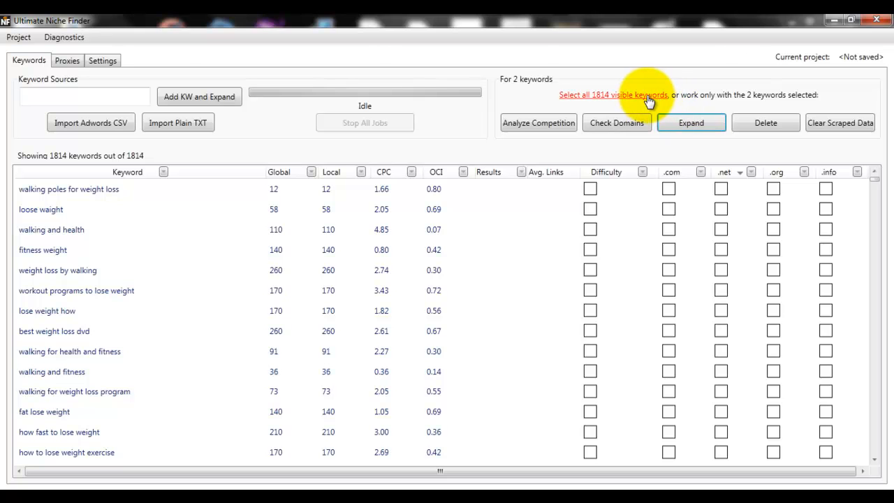
Expand all 1814 keywords, then stop the jobs partway at 3175 keywords.
left_click(613, 95)
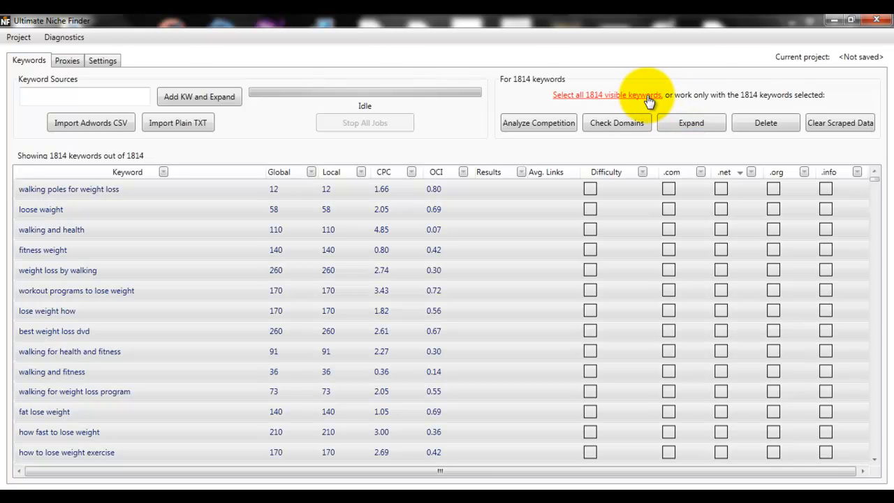
mouse_move(690, 123)
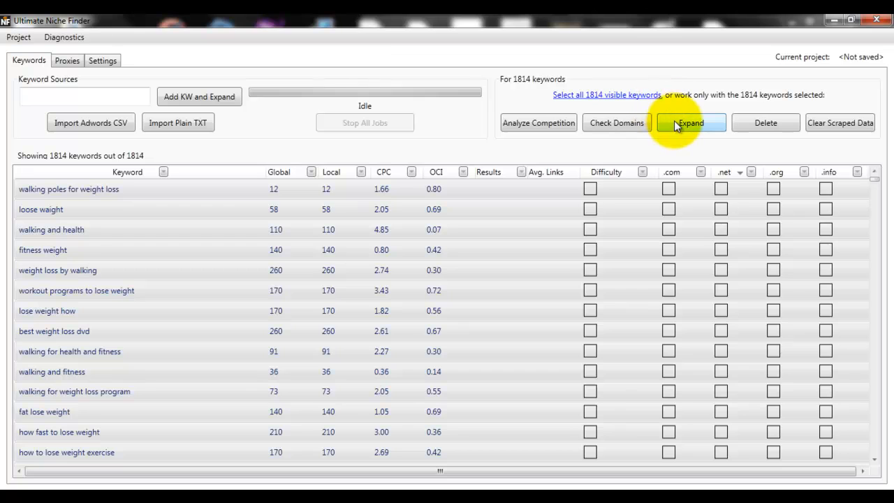
left_click(690, 123)
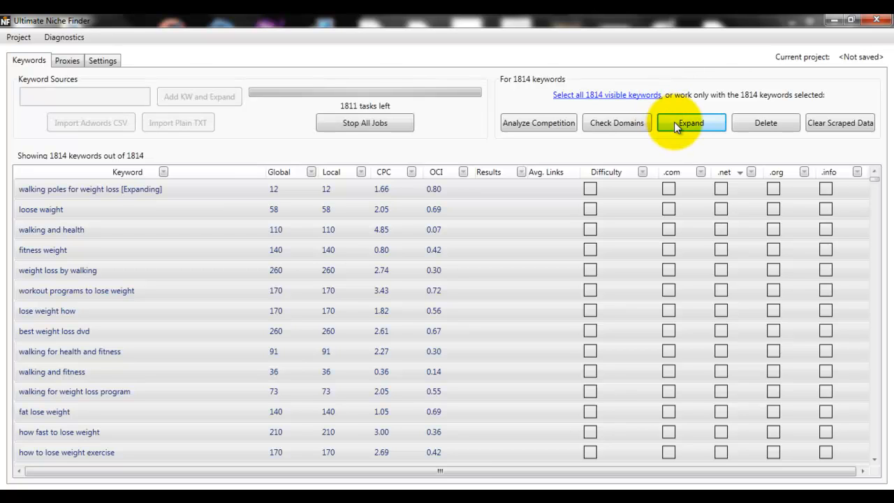
left_click(690, 123)
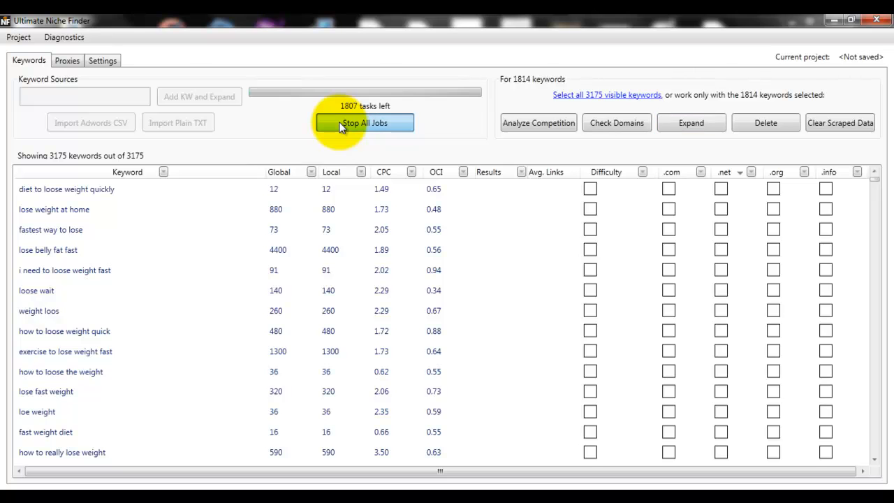
left_click(364, 123)
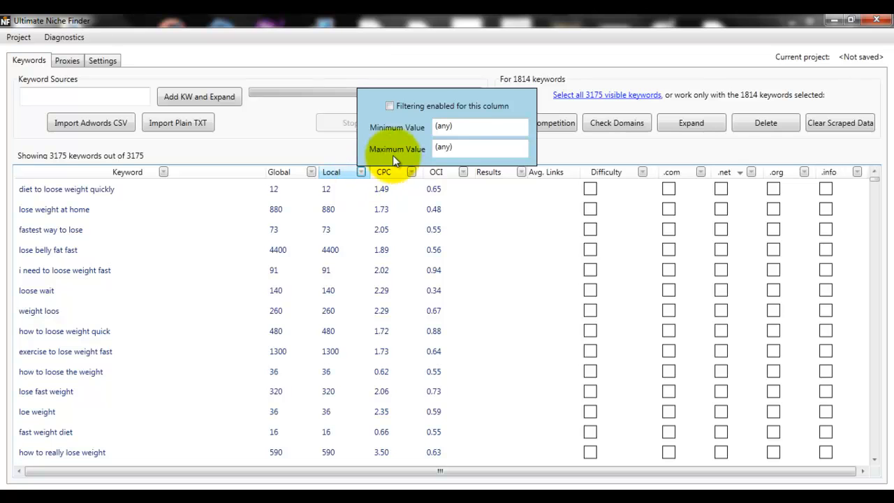
Filter the Local column to a minimum of 1000 searches, leaving 561 of 3175 keywords.
left_click(481, 126)
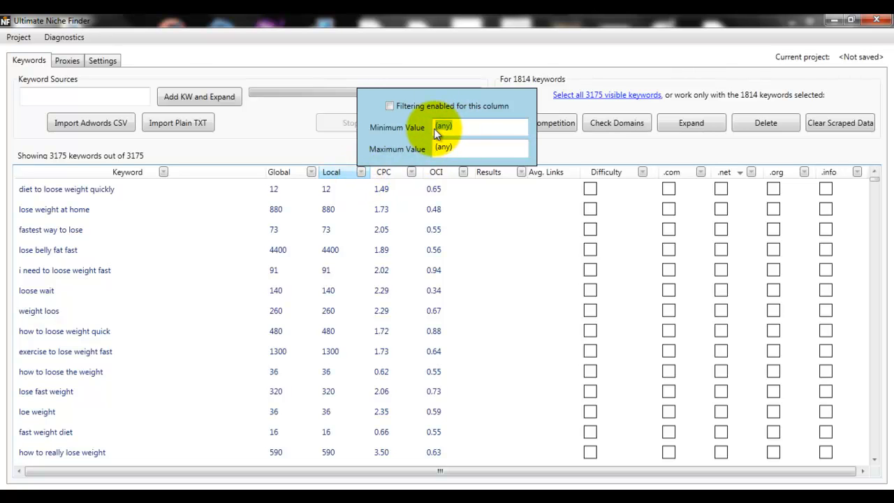
type("1000")
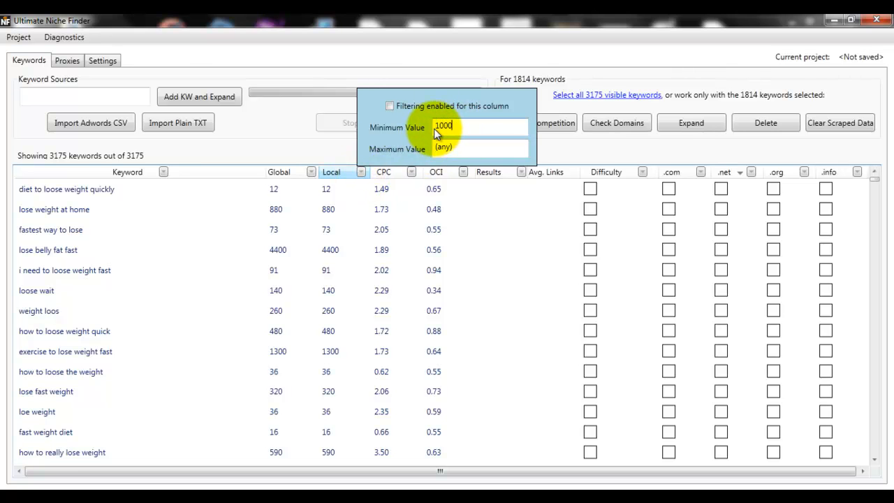
mouse_move(398, 67)
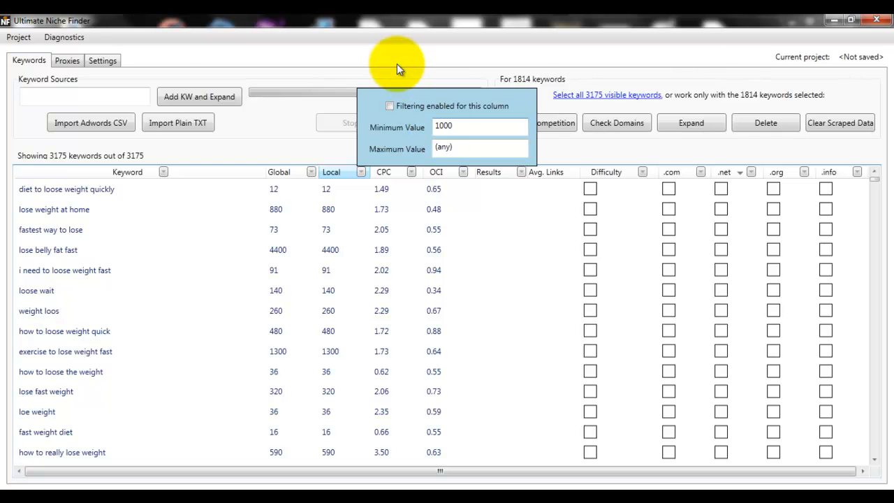
left_click(390, 106)
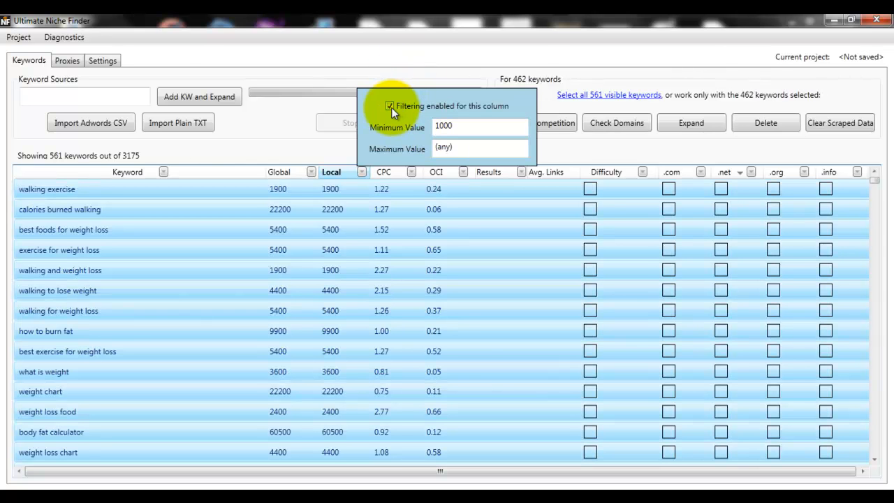
mouse_move(361, 143)
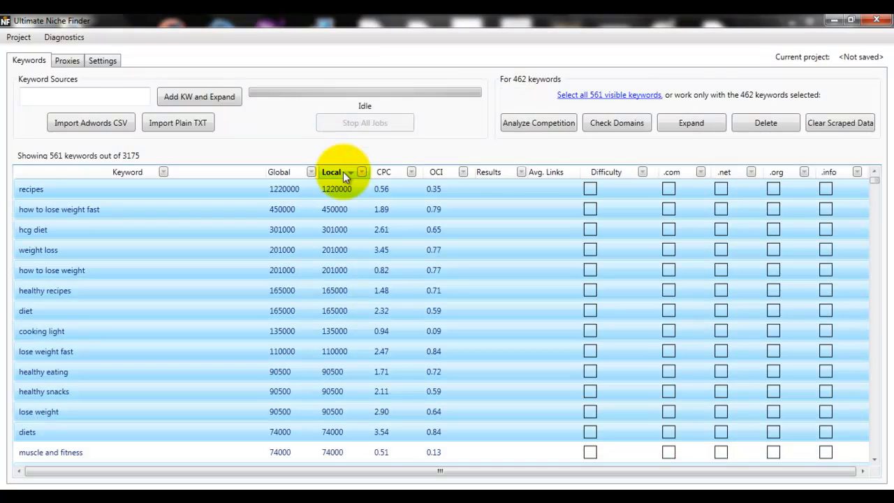
mouse_move(342, 156)
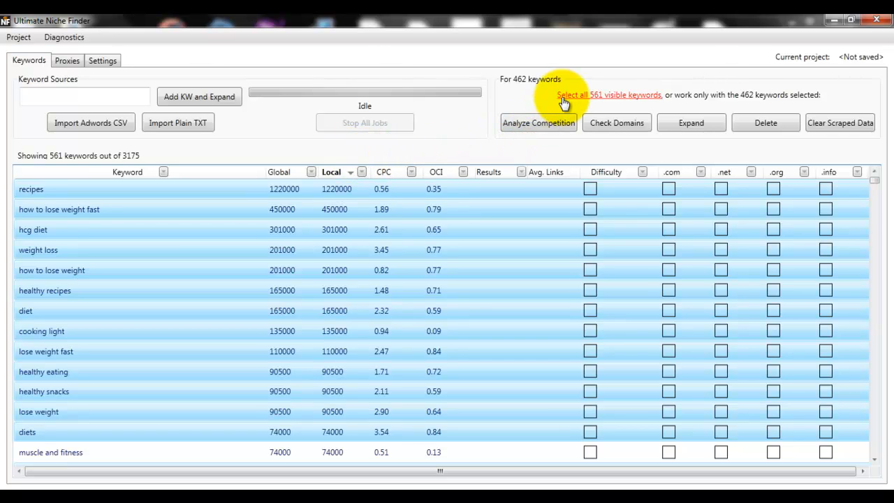
Analyze competition for all 561 filtered keywords to get results, links and difficulty.
left_click(609, 95)
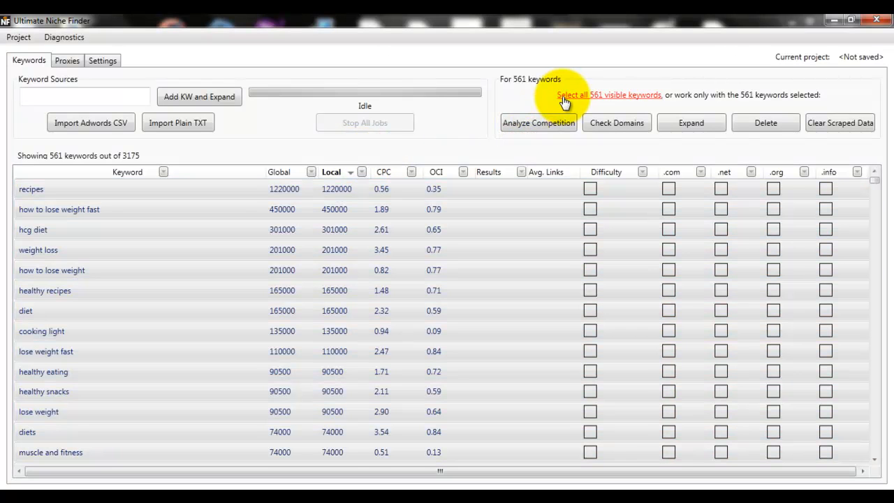
mouse_move(539, 123)
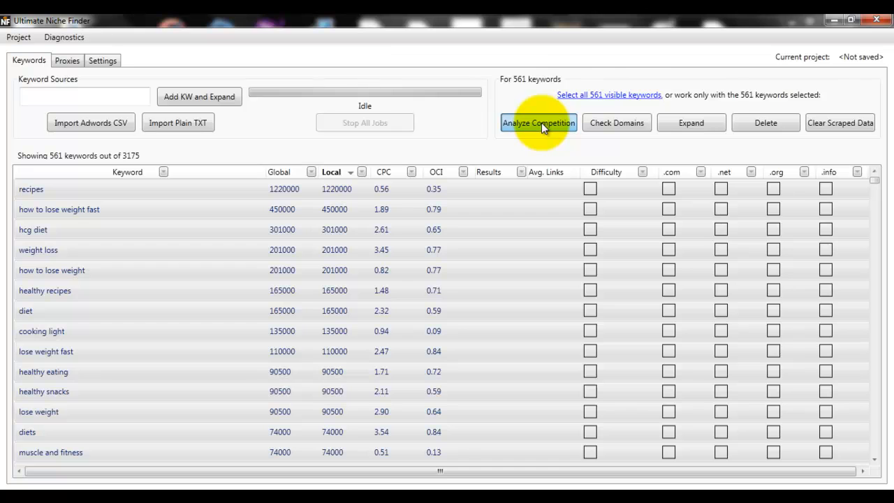
left_click(538, 123)
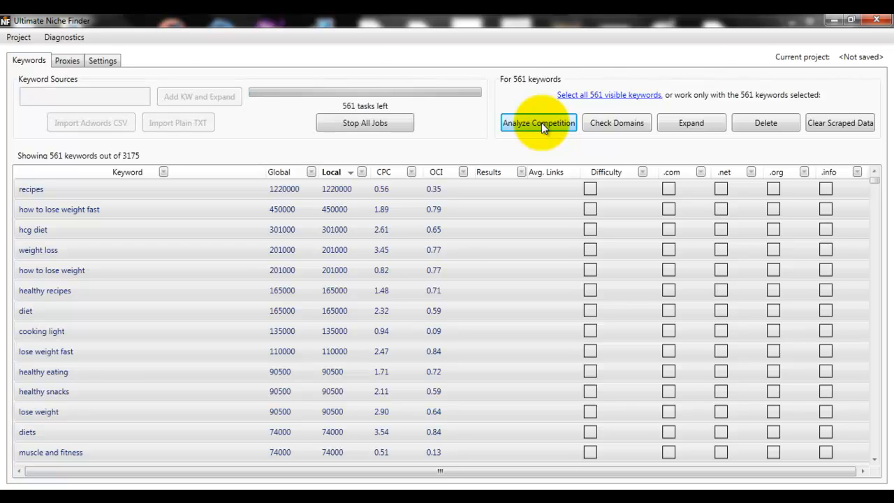
left_click(538, 123)
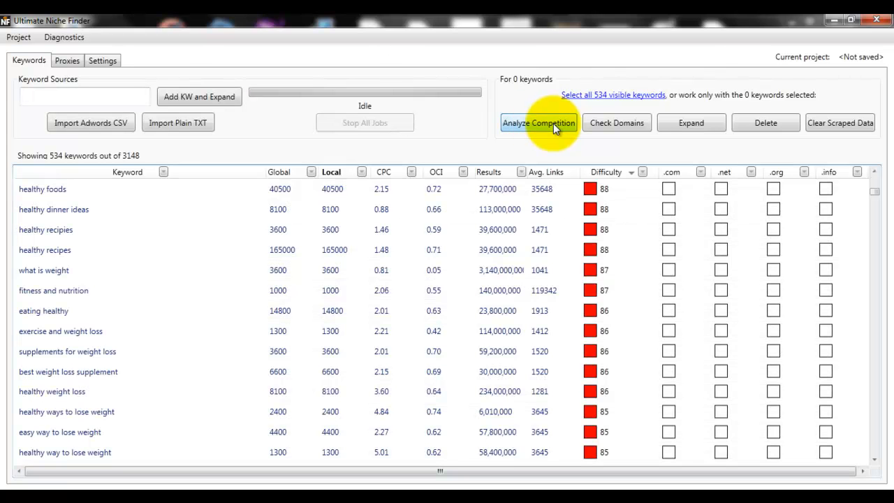
mouse_move(522, 162)
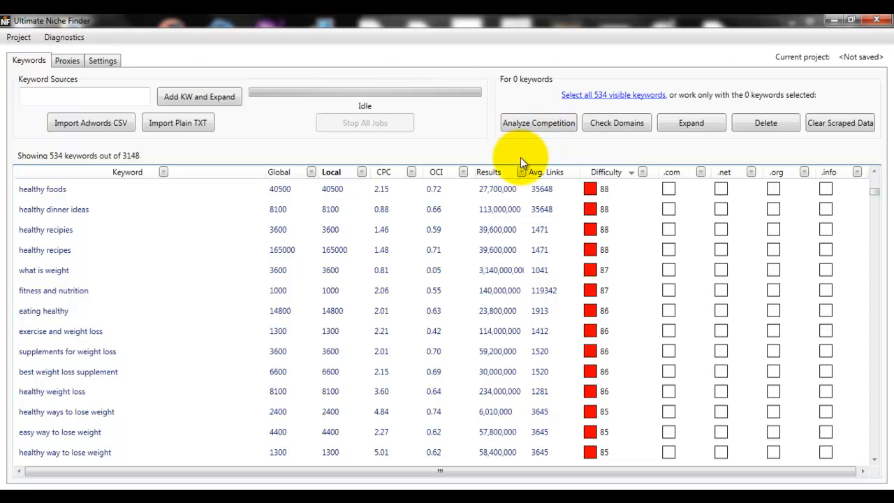
mouse_move(510, 174)
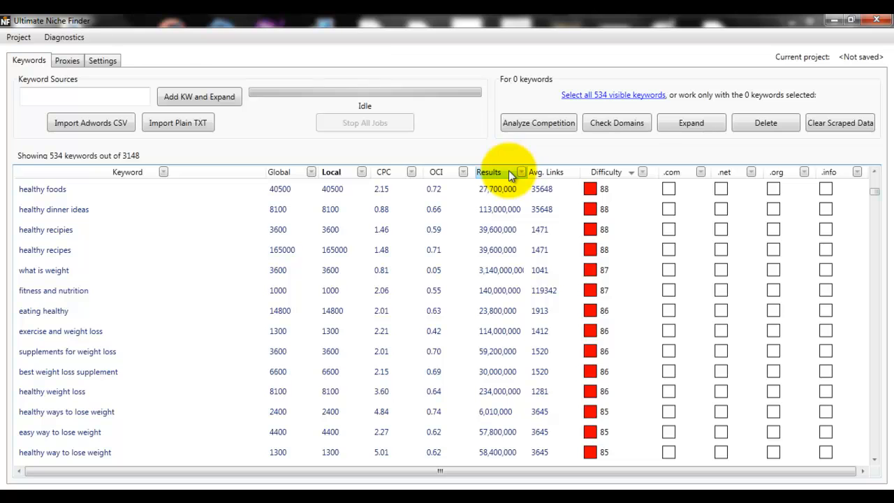
mouse_move(570, 176)
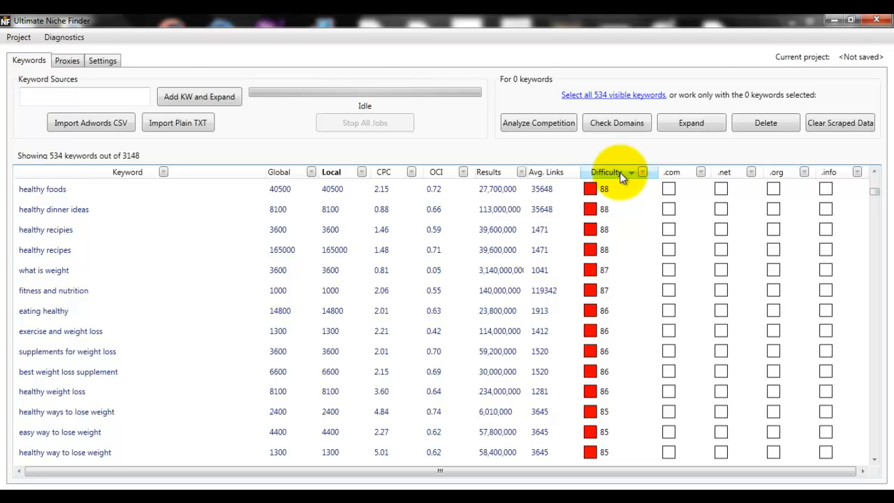
Sort by the Difficulty column ascending so terms around 26–29 lead the list.
left_click(629, 172)
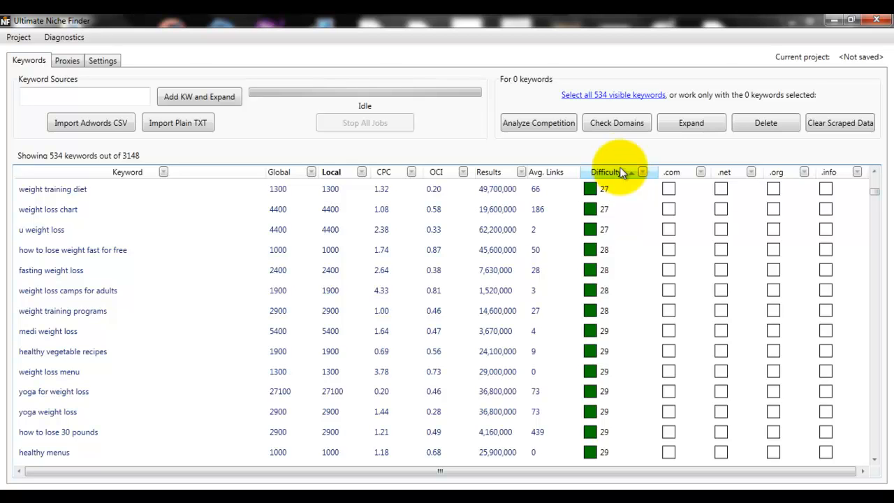
mouse_move(622, 95)
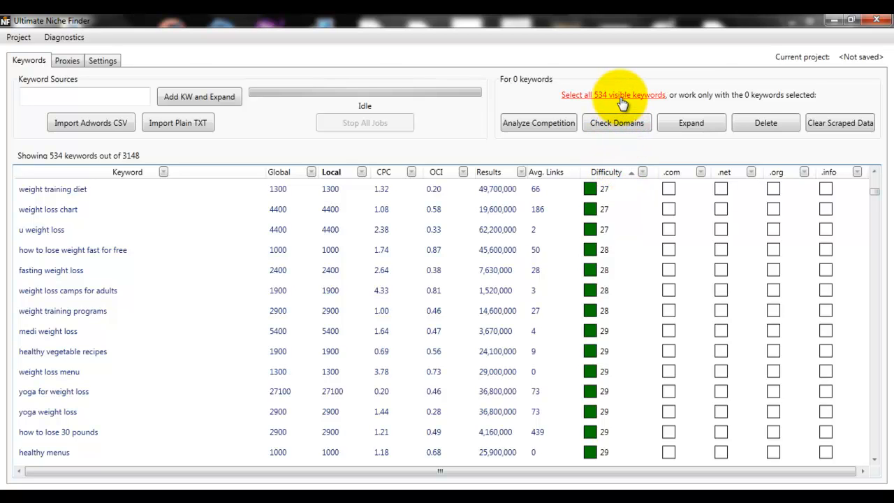
Check .com, .net, .org and .info availability for all 534 listed keywords.
left_click(611, 95)
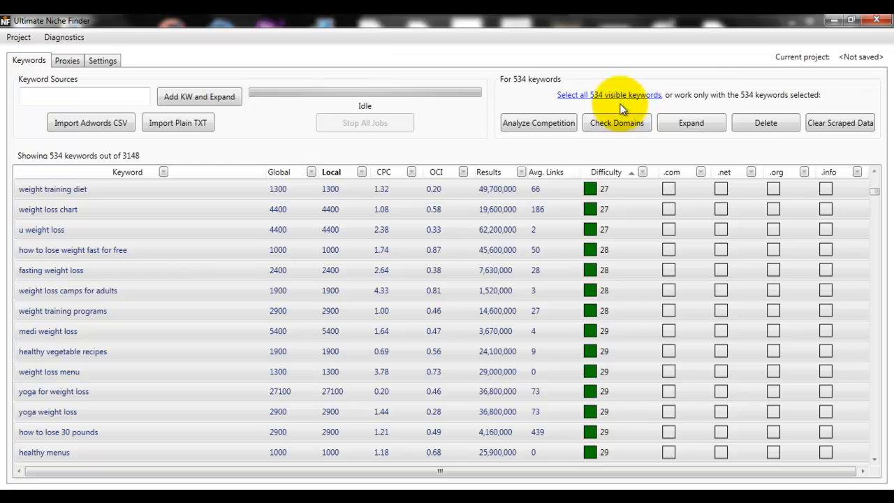
left_click(618, 123)
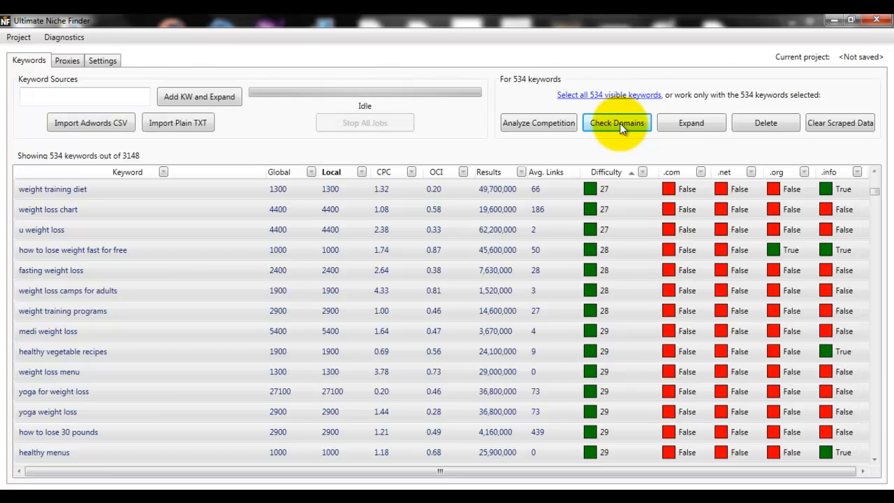
mouse_move(733, 167)
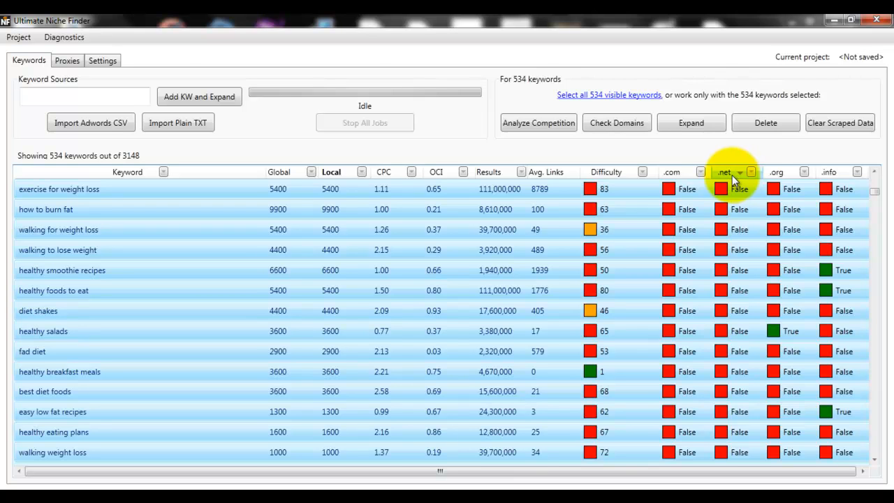
mouse_move(509, 157)
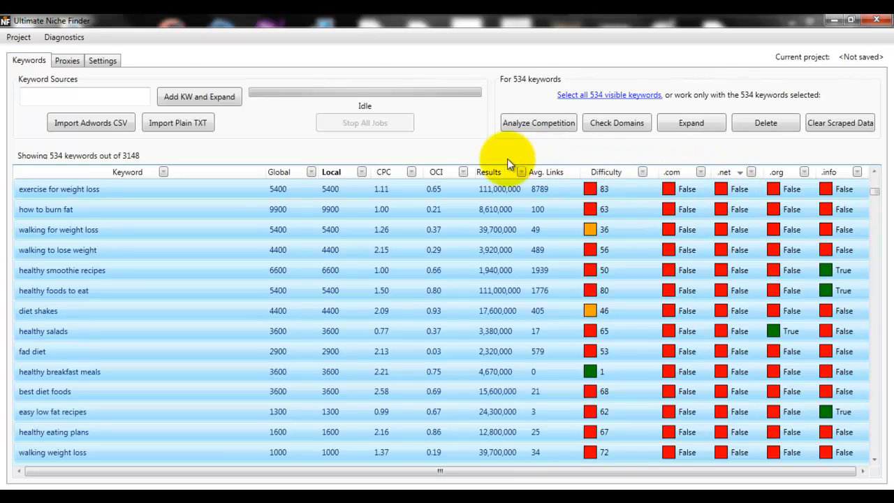
mouse_move(199, 97)
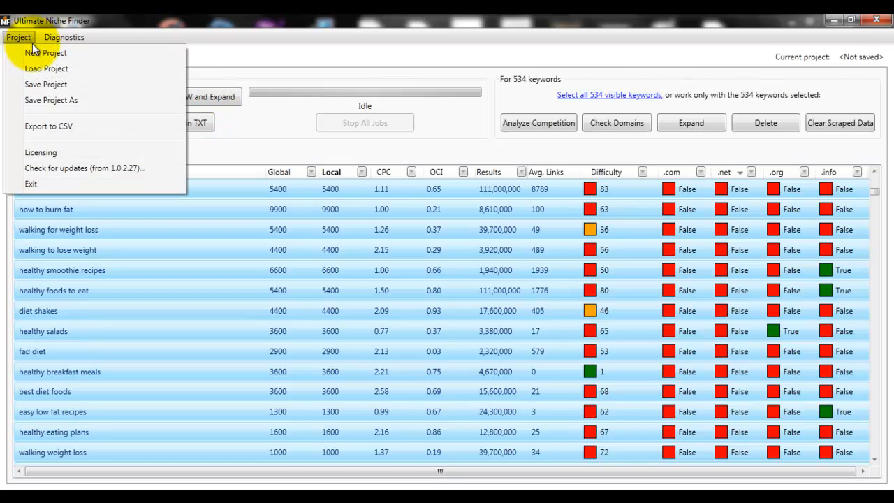
mouse_move(157, 126)
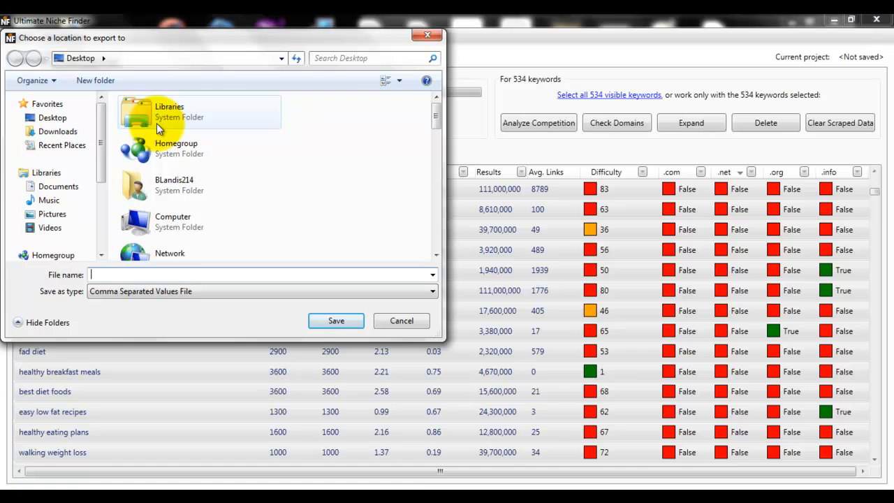
Export the keyword list to a CSV named 'weight' on the Desktop.
type("weight26")
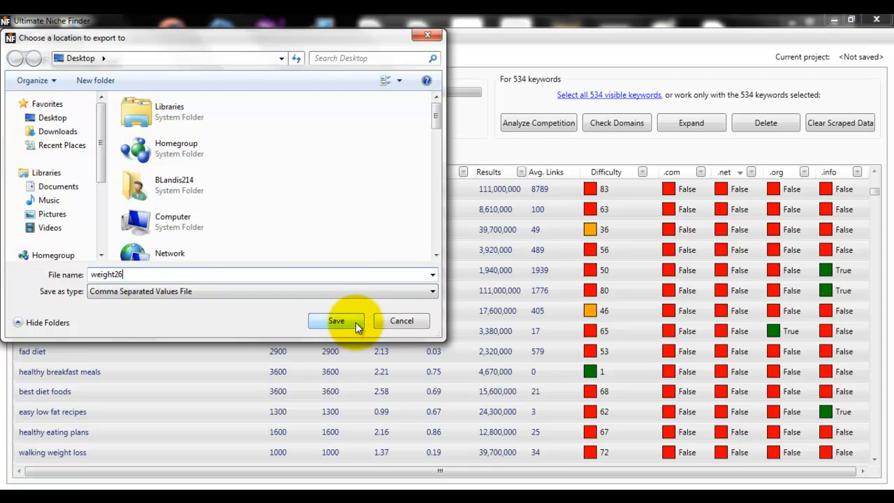
left_click(335, 320)
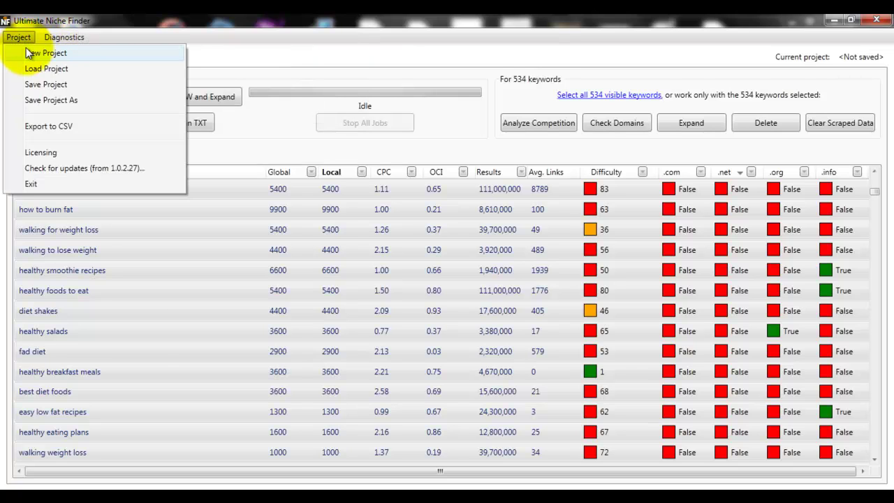
mouse_move(140, 58)
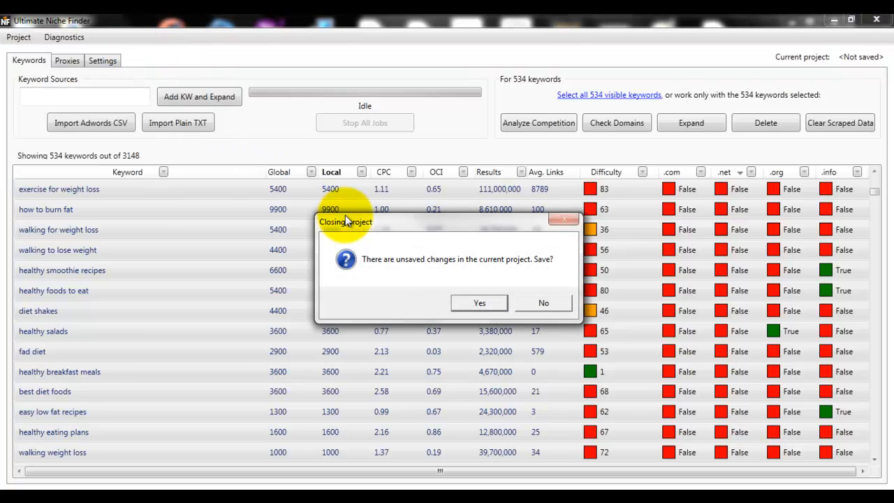
Start a new project, declining to save, leaving an empty keyword table.
left_click(542, 301)
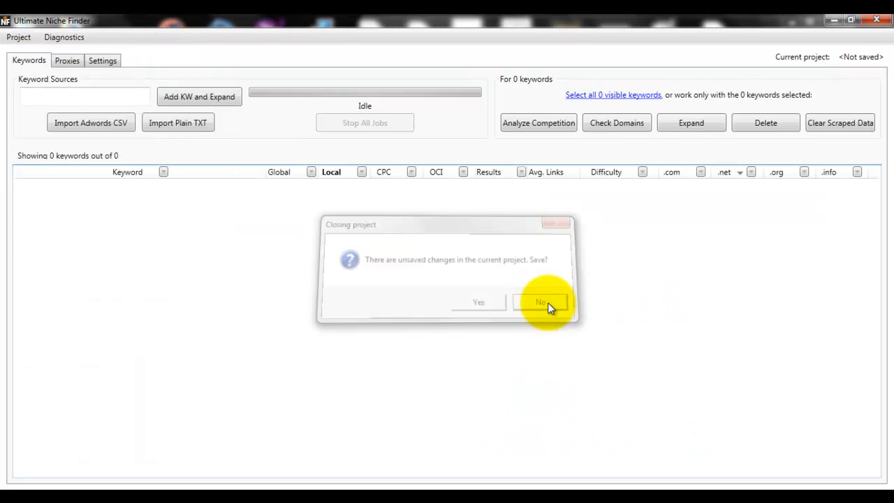
left_click(542, 301)
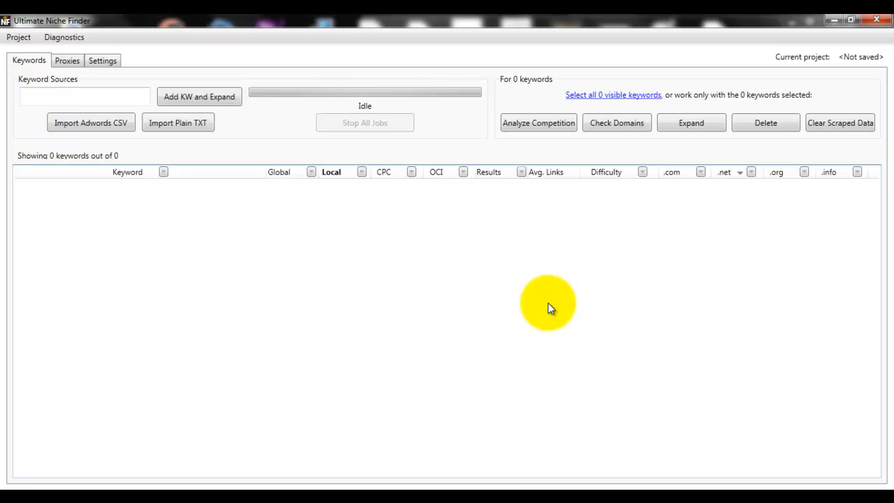
mouse_move(578, 326)
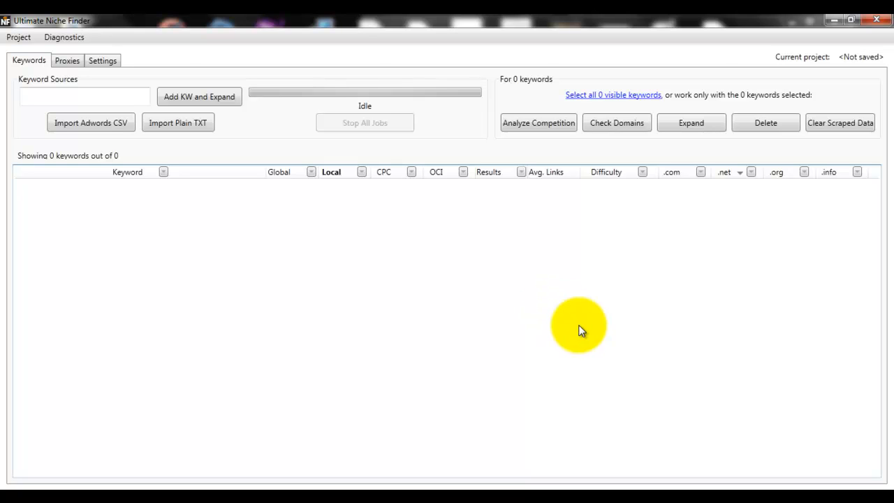